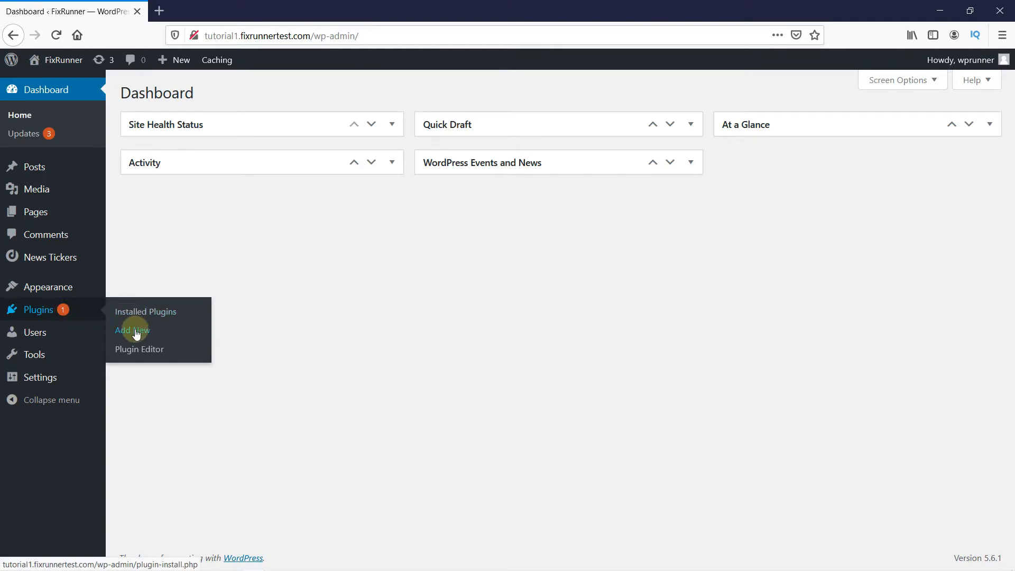
# - Go to Plugins > Add New from the admin sidebar
pyautogui.click(132, 330)
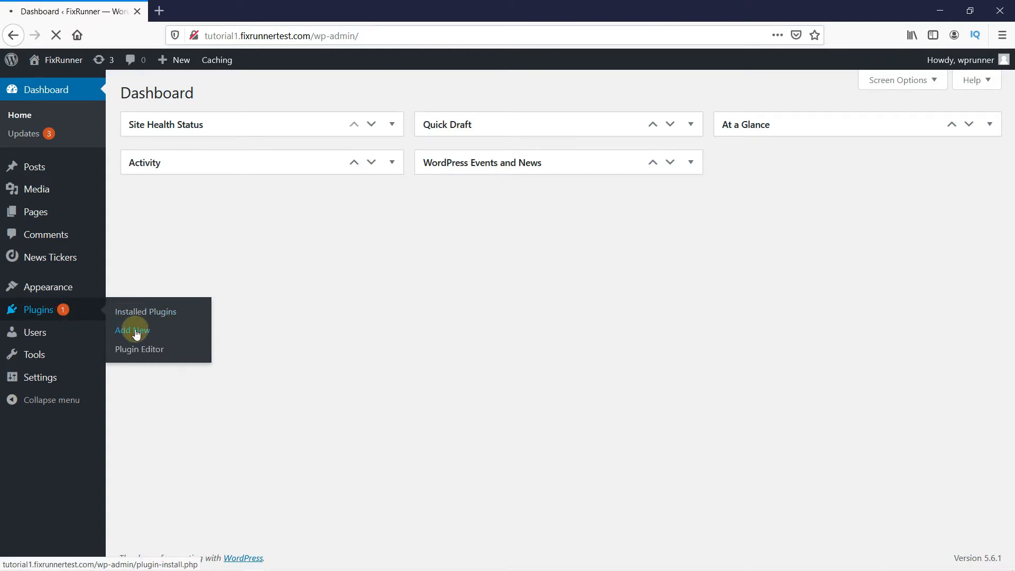
pyautogui.click(131, 330)
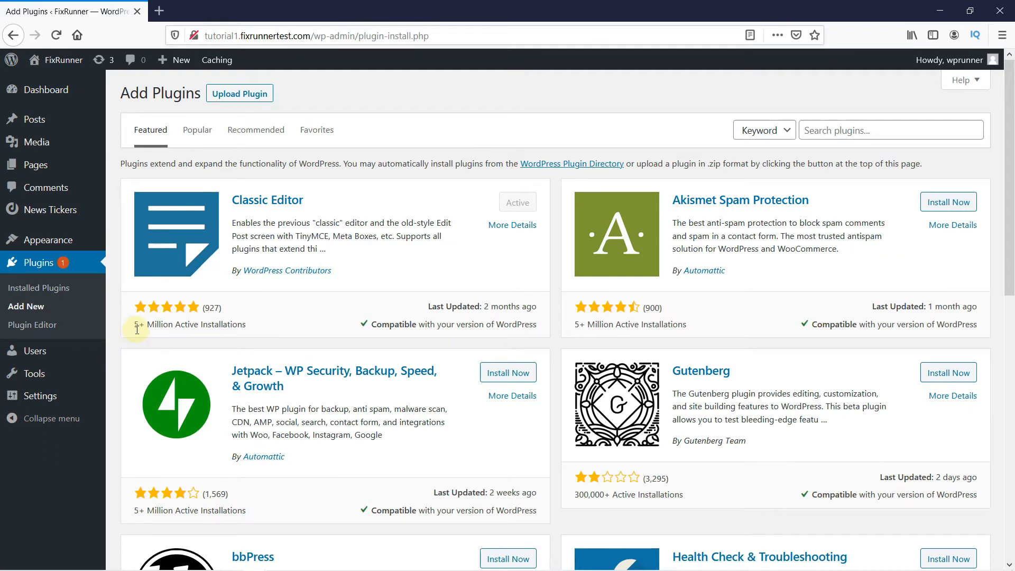
pyautogui.moveTo(813, 156)
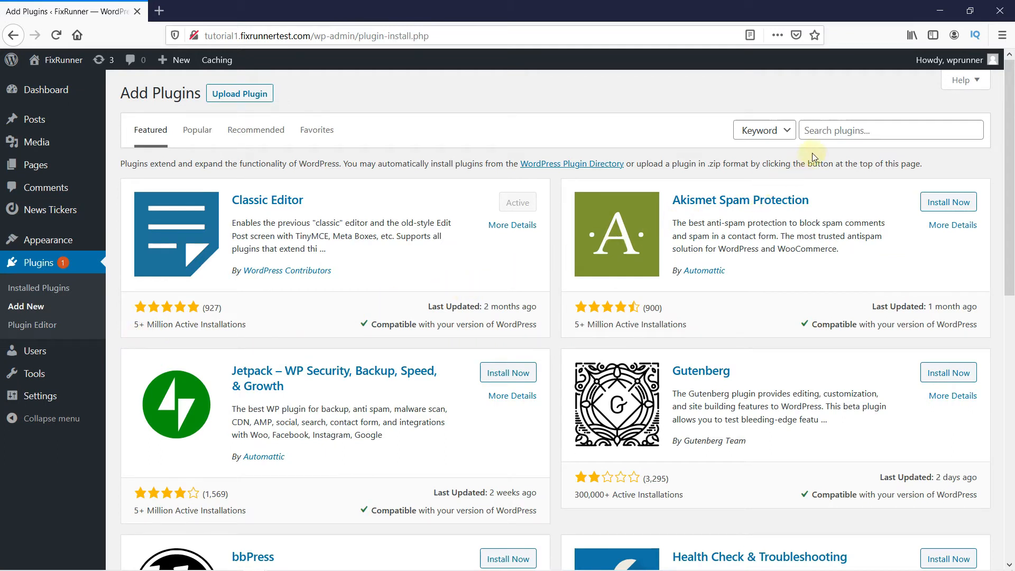
# - Search the plugin directory for 'google font' and scroll through the matching results
pyautogui.click(890, 130)
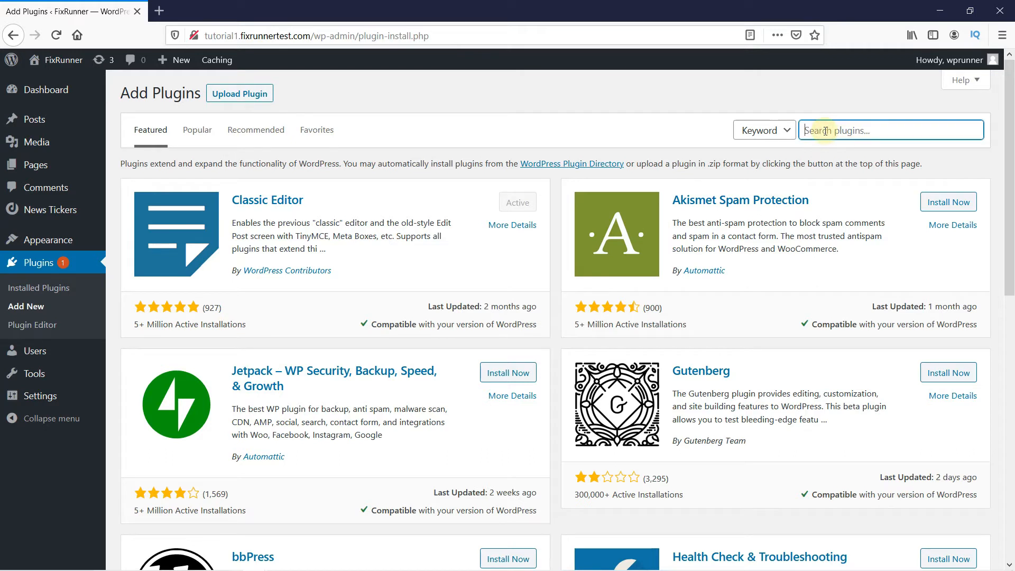
pyautogui.write('google font')
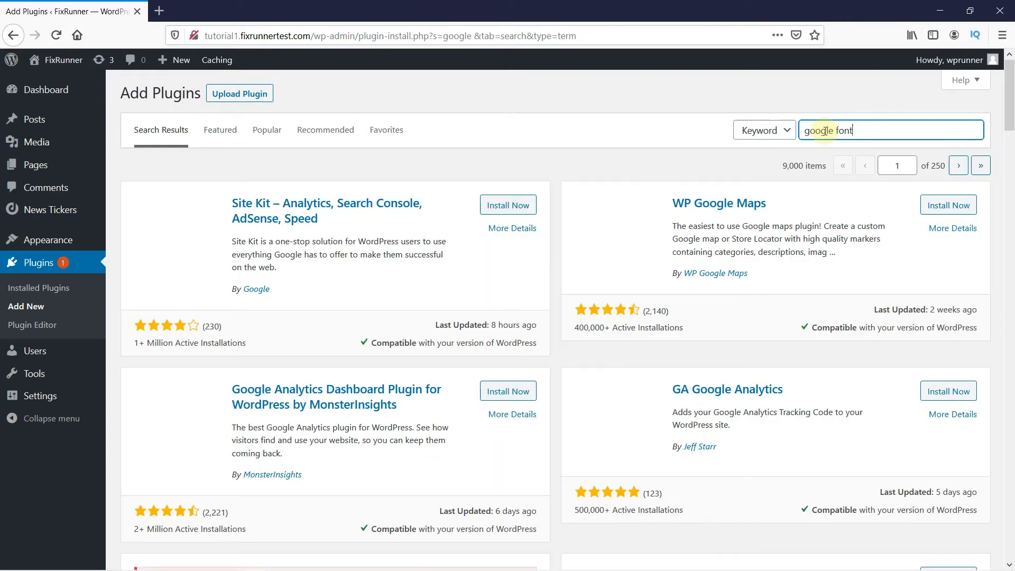
pyautogui.press('Return')
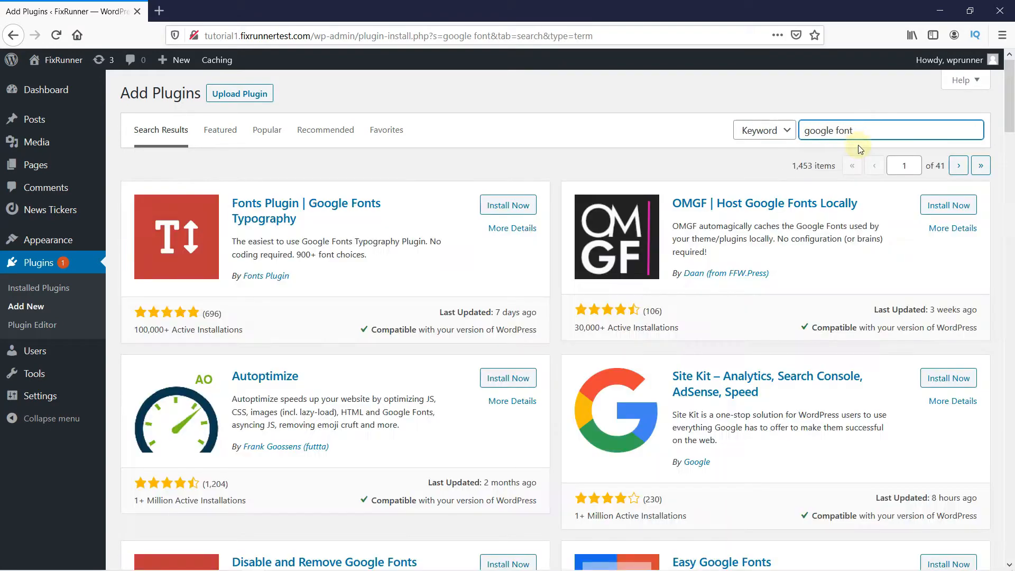
pyautogui.moveTo(837, 239)
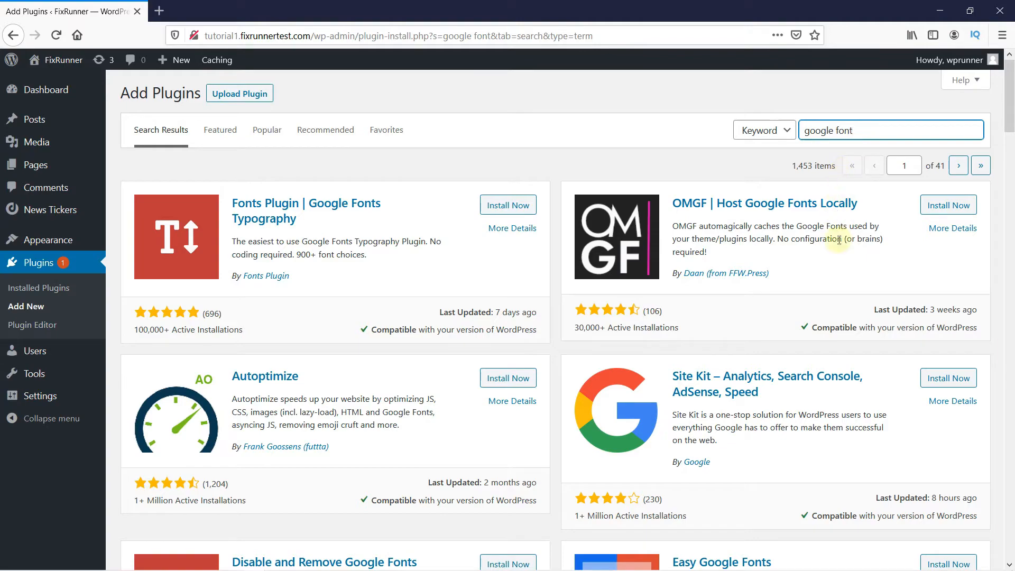
pyautogui.scroll(-3)
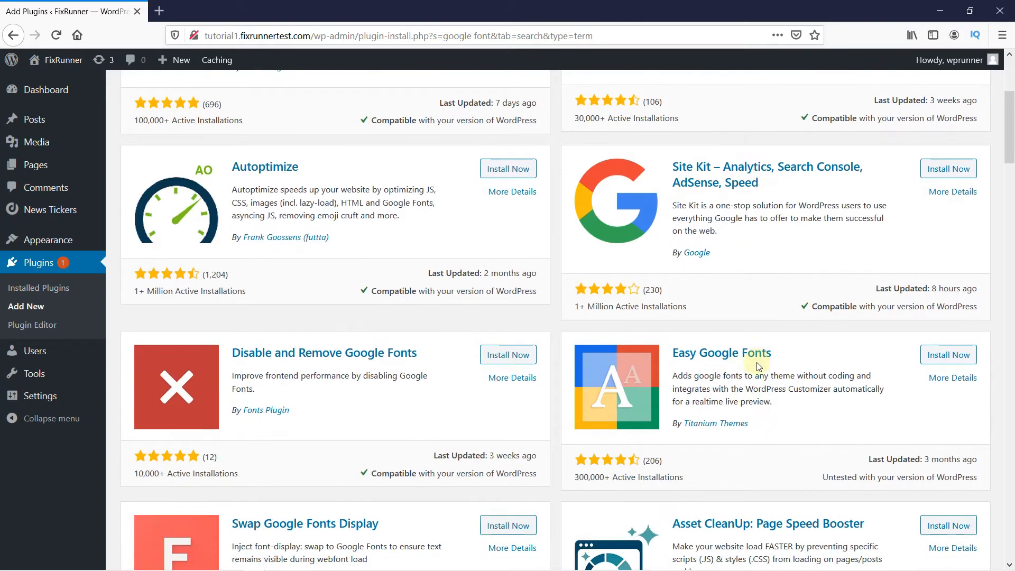
pyautogui.scroll(3)
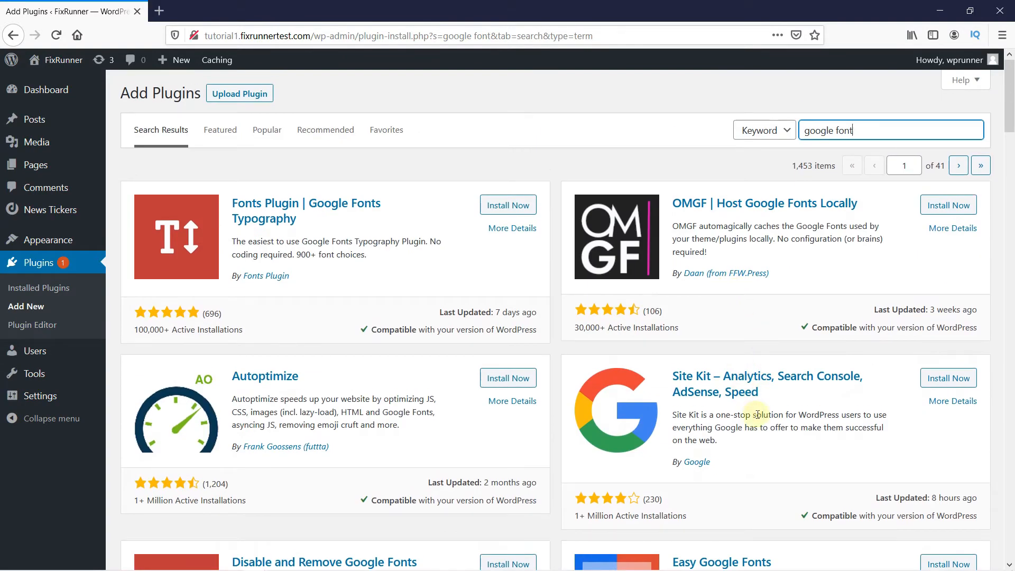
pyautogui.moveTo(262, 223)
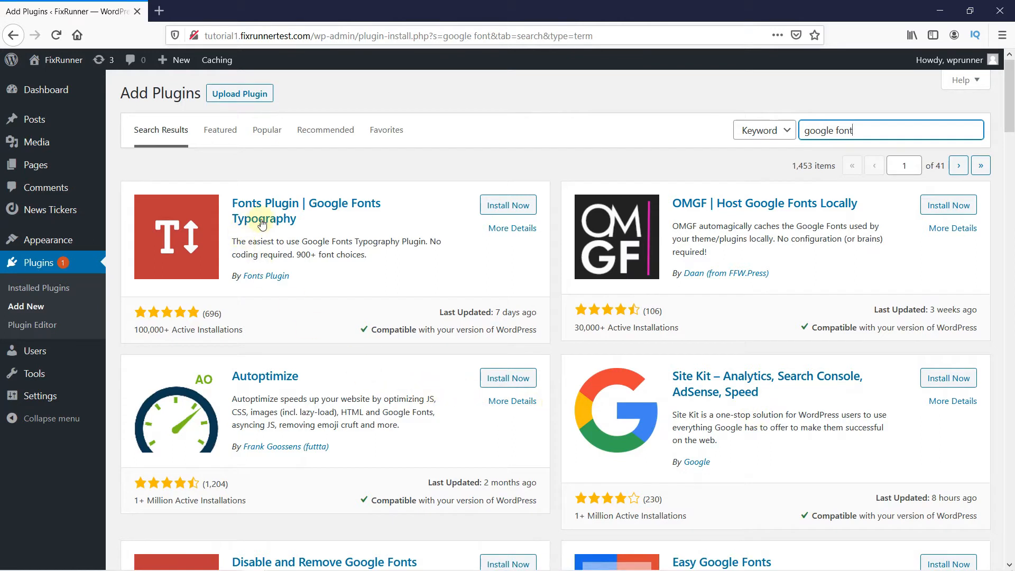
pyautogui.moveTo(358, 237)
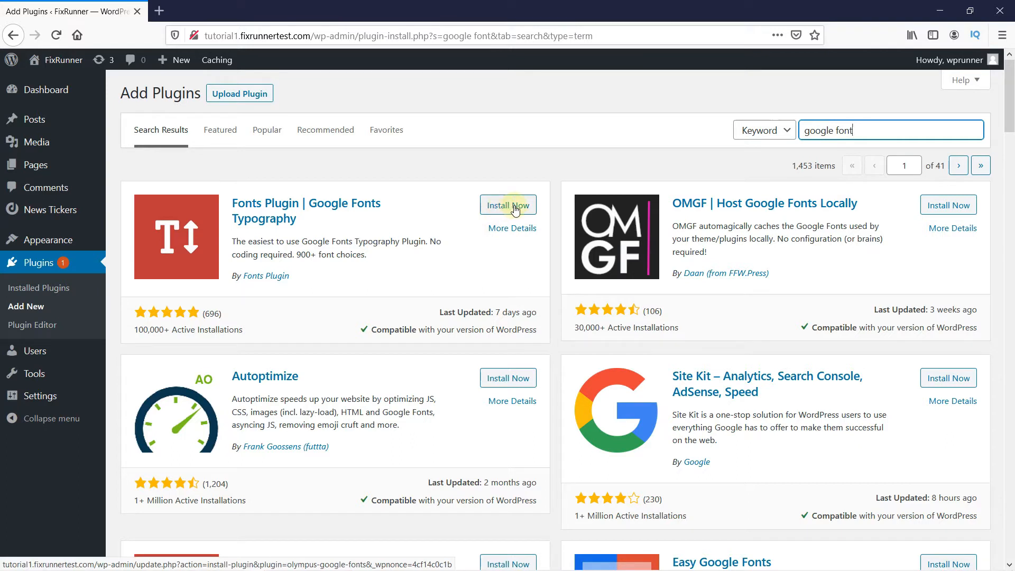
# - Install Fonts Plugin | Google Fonts Typography, then activate it
pyautogui.click(508, 205)
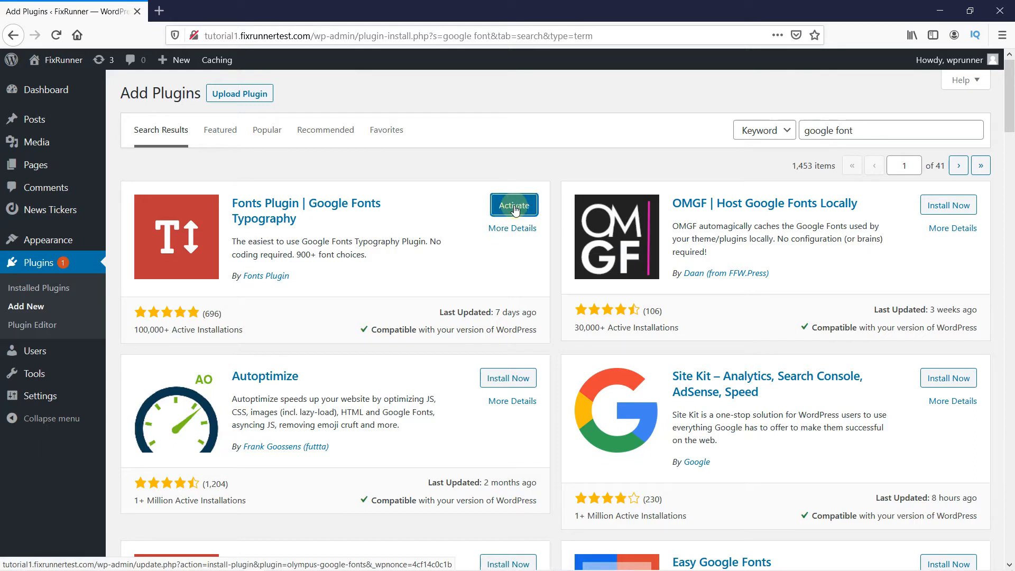
pyautogui.click(513, 205)
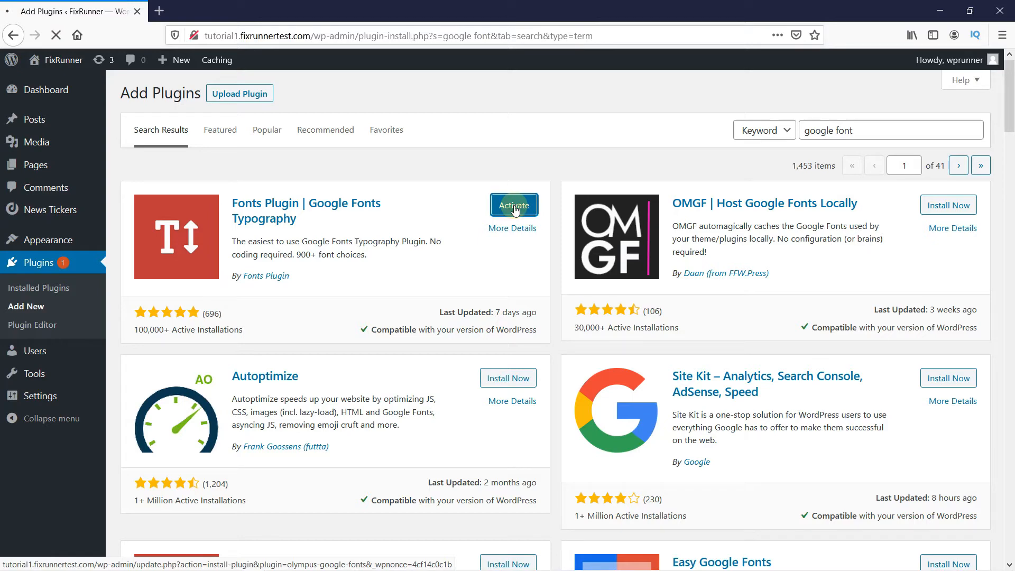
pyautogui.click(514, 205)
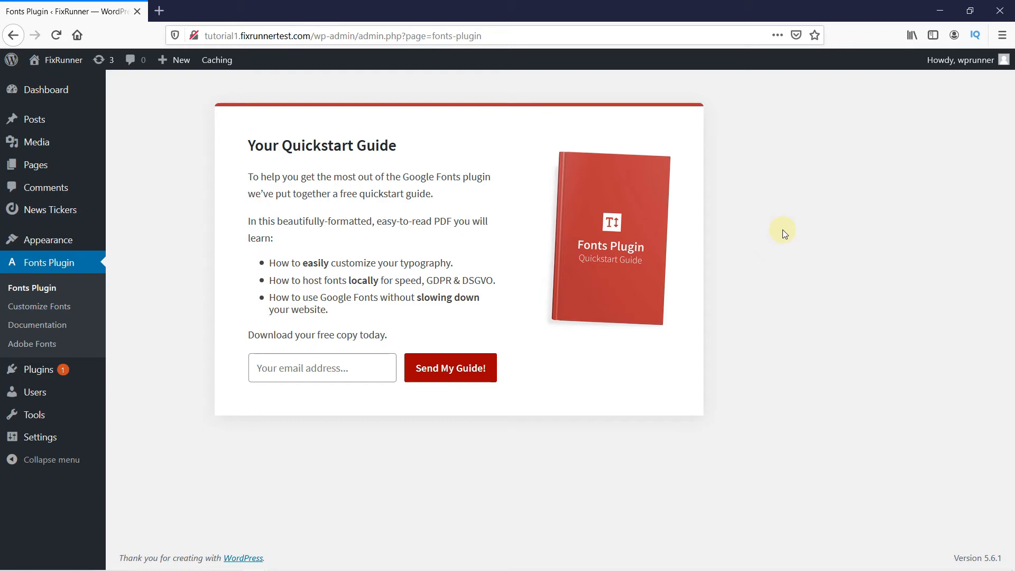
pyautogui.moveTo(67, 378)
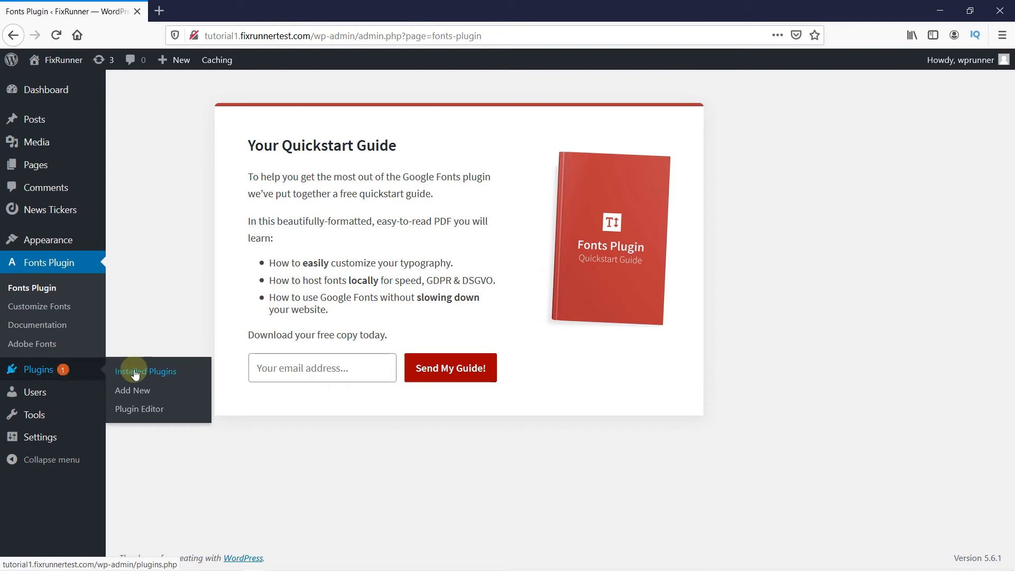
# - Go back to Plugins > Add New from the quickstart guide
pyautogui.click(133, 390)
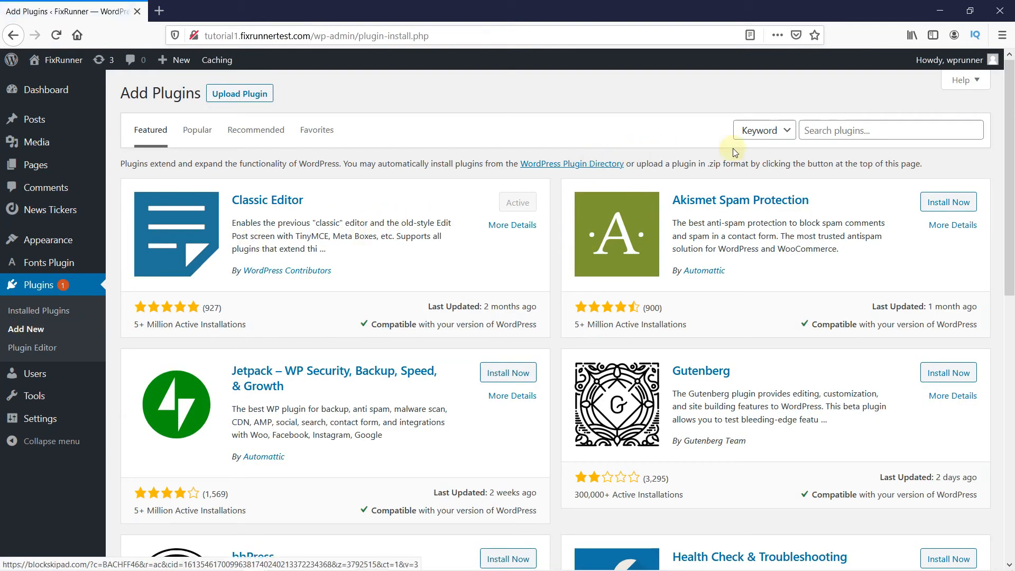
pyautogui.moveTo(349, 159)
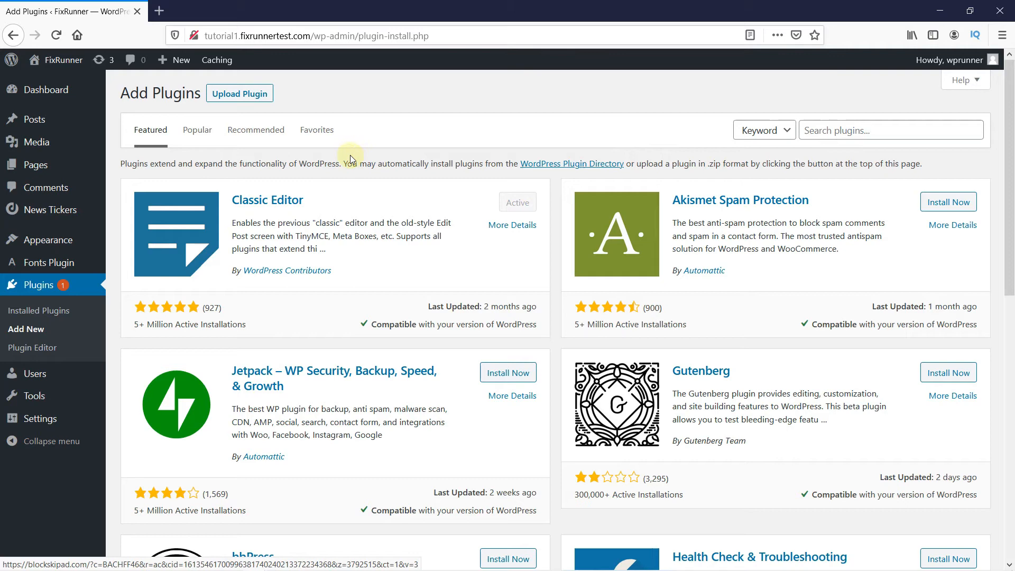
# - Upload mammoth-docx-converter.1.17.0.zip and install it
pyautogui.click(239, 93)
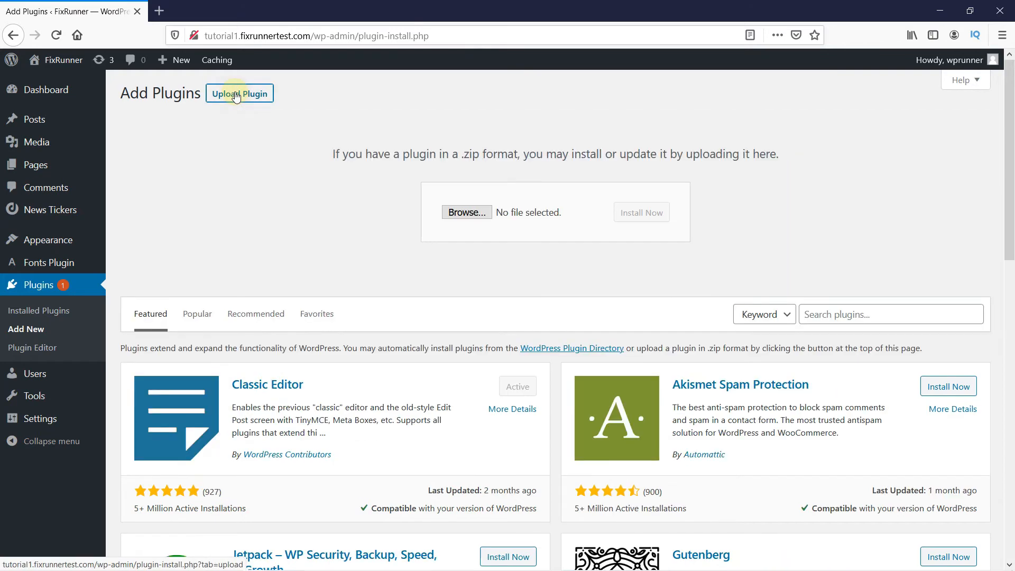
pyautogui.moveTo(522, 234)
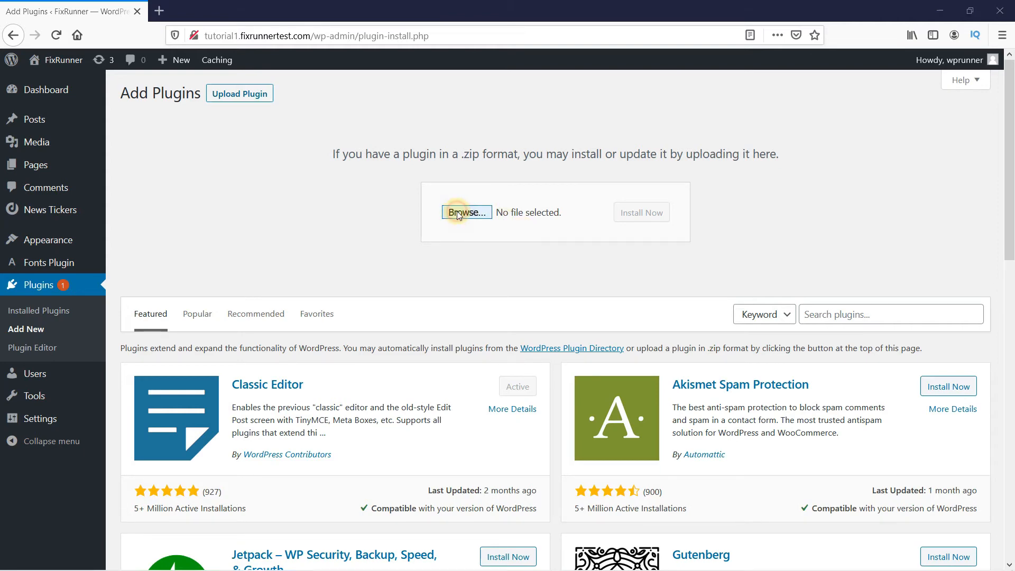
pyautogui.click(465, 212)
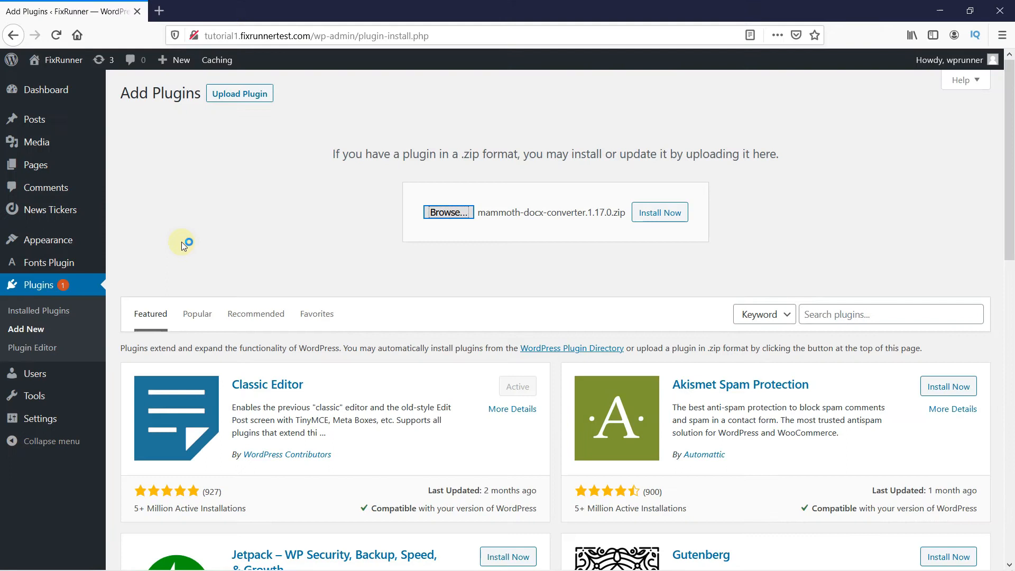
pyautogui.moveTo(572, 232)
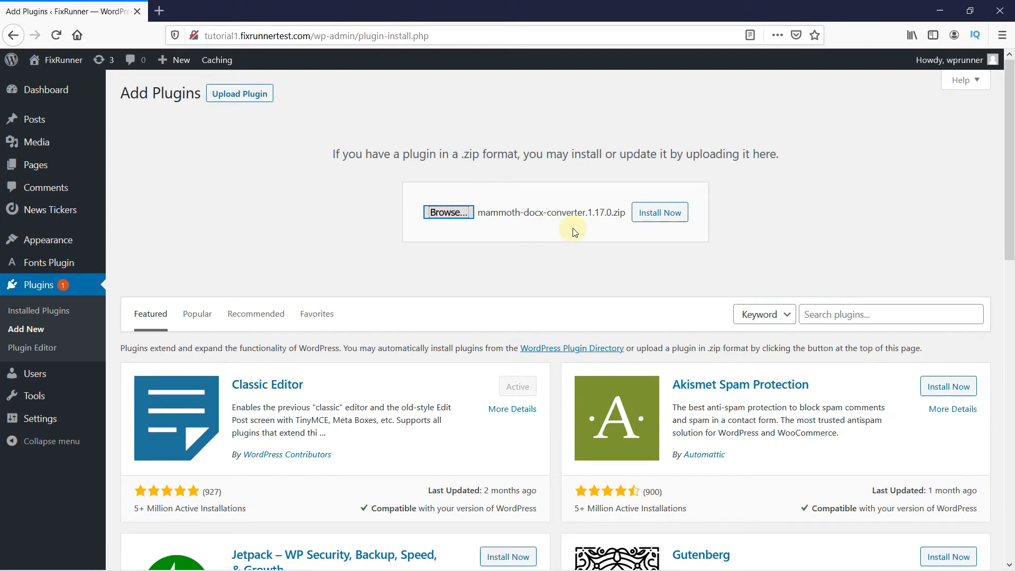
pyautogui.click(659, 212)
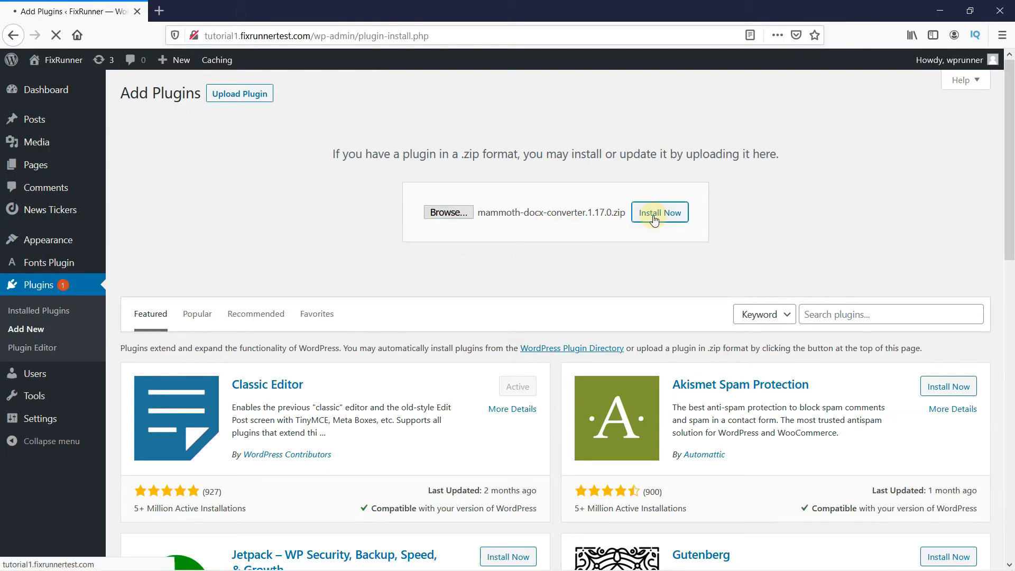
pyautogui.click(659, 212)
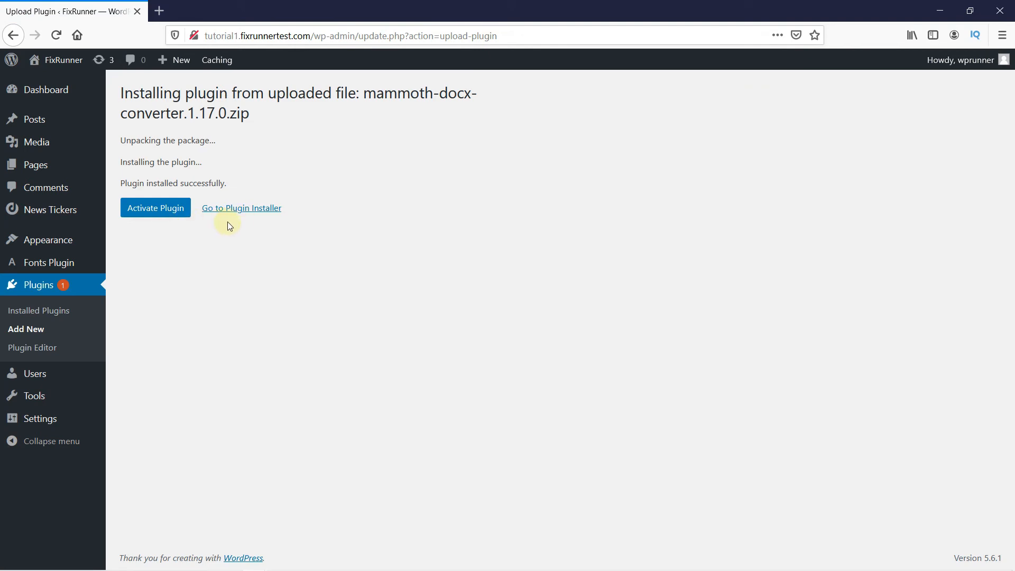
pyautogui.moveTo(205, 182)
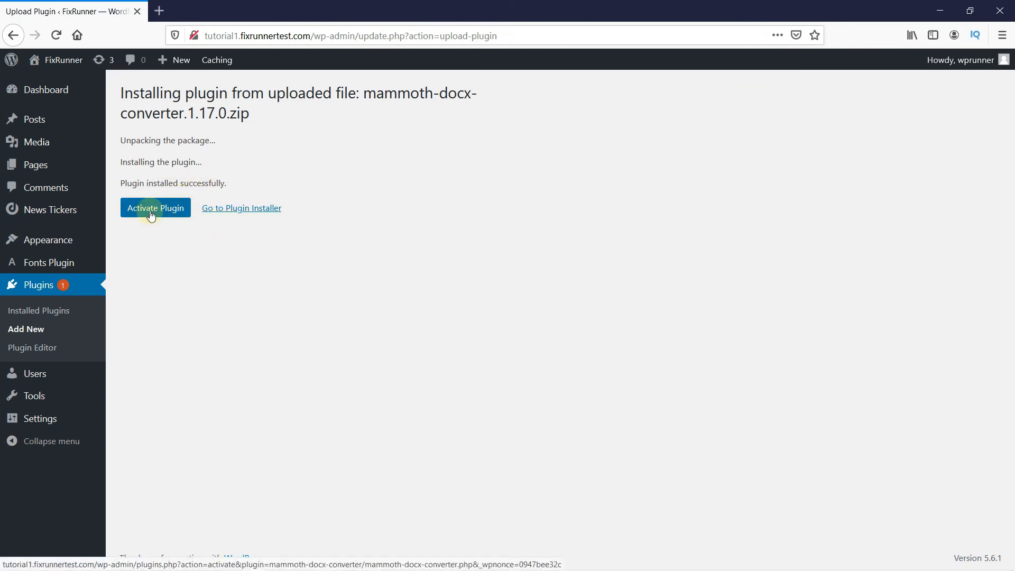
# - Activate the Mammoth .docx converter and check it in the installed plugins list
pyautogui.click(155, 208)
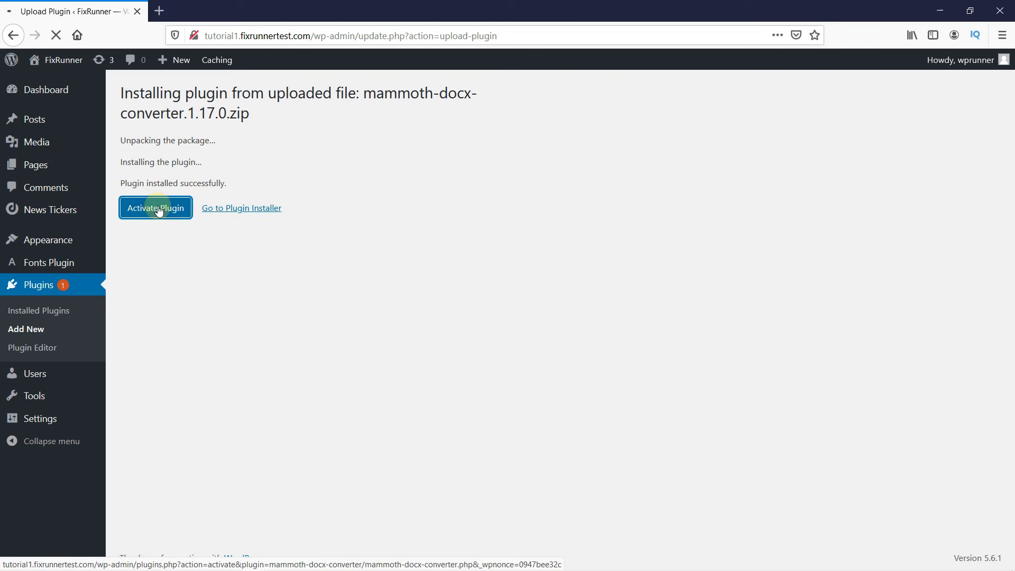
pyautogui.click(154, 208)
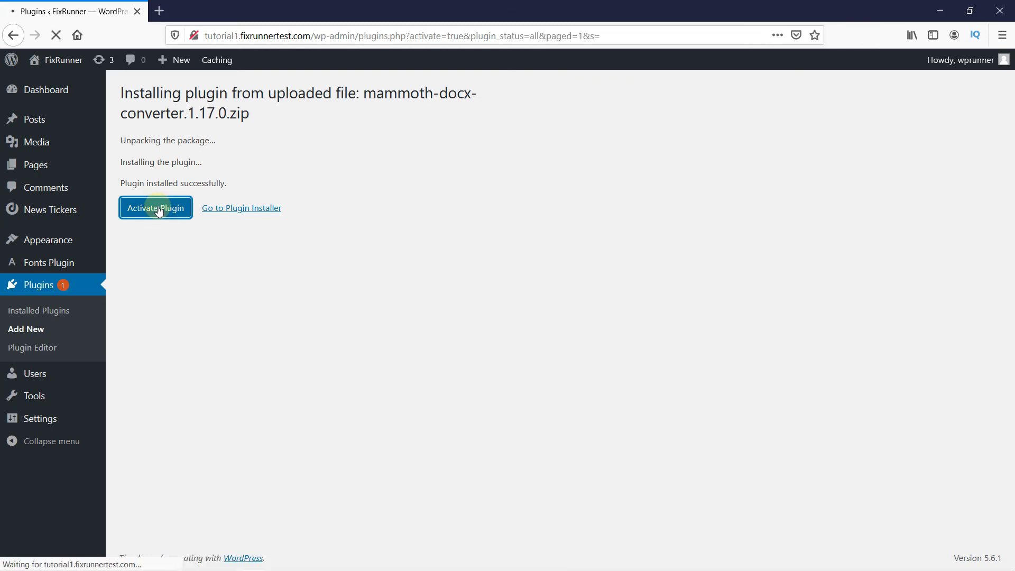
pyautogui.click(155, 208)
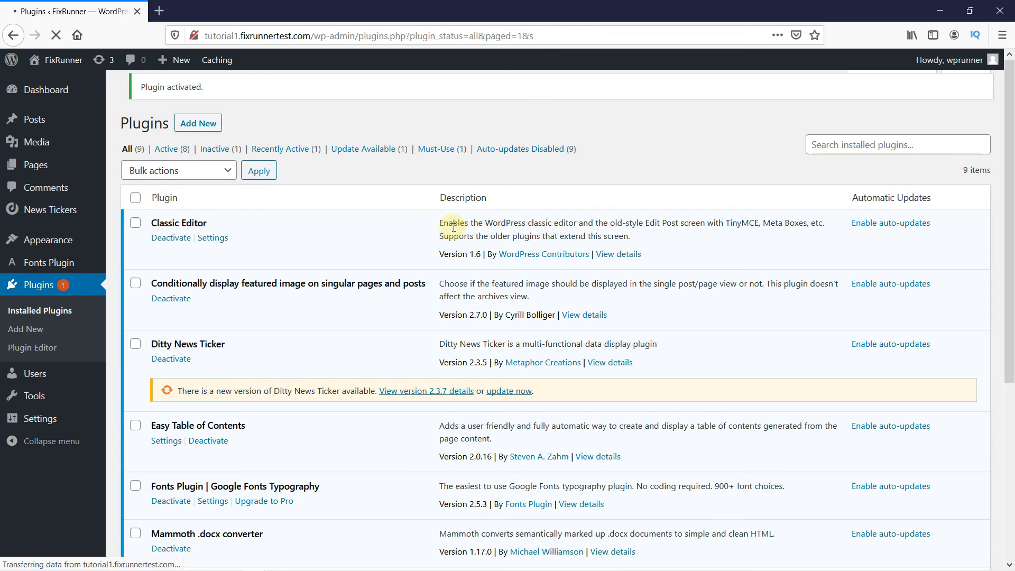
pyautogui.scroll(-3)
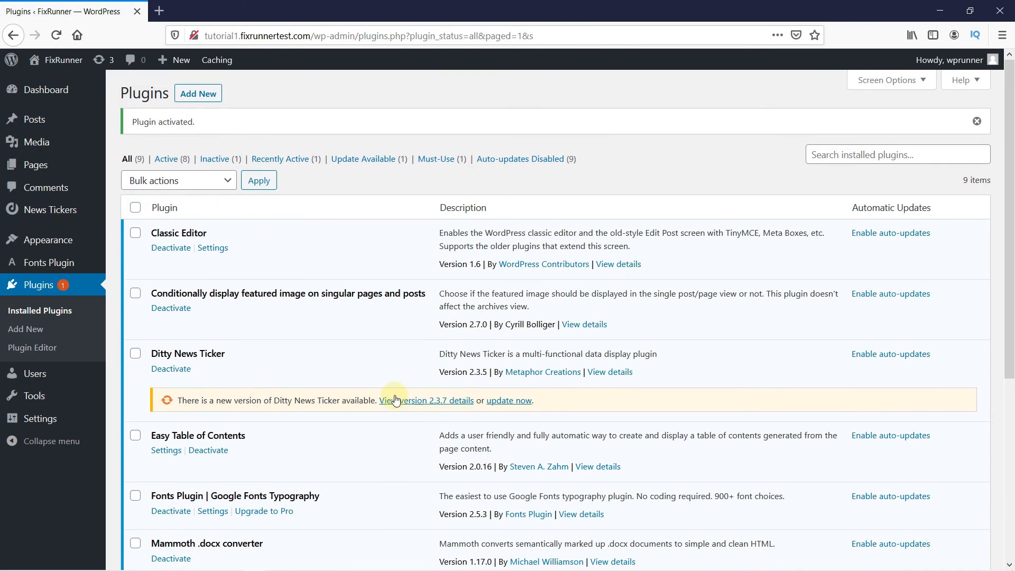
pyautogui.moveTo(417, 245)
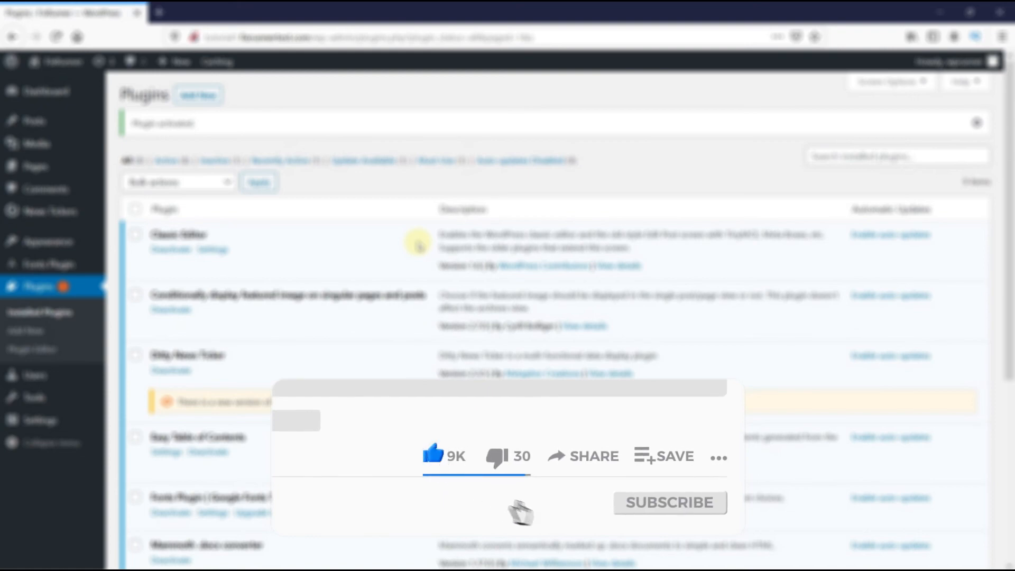
pyautogui.click(668, 502)
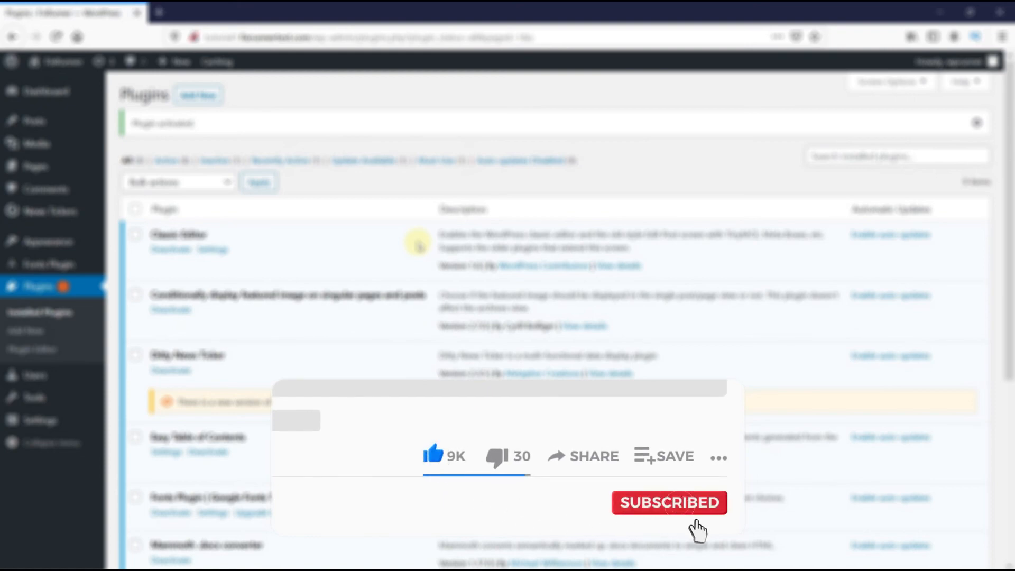